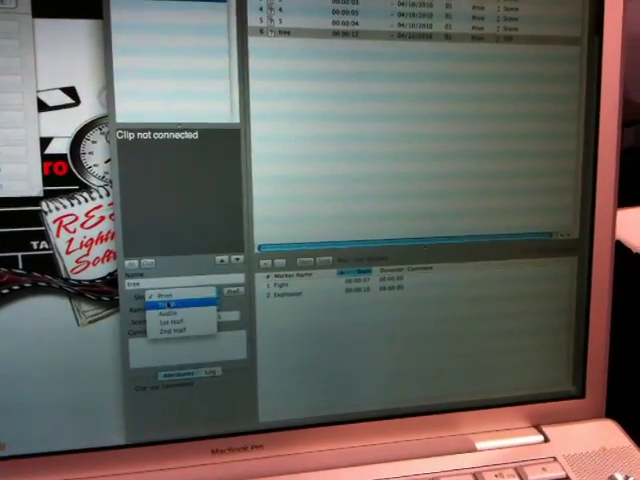
- Select all six clips and start Batch Connect to QT Clips
left_click(172, 312)
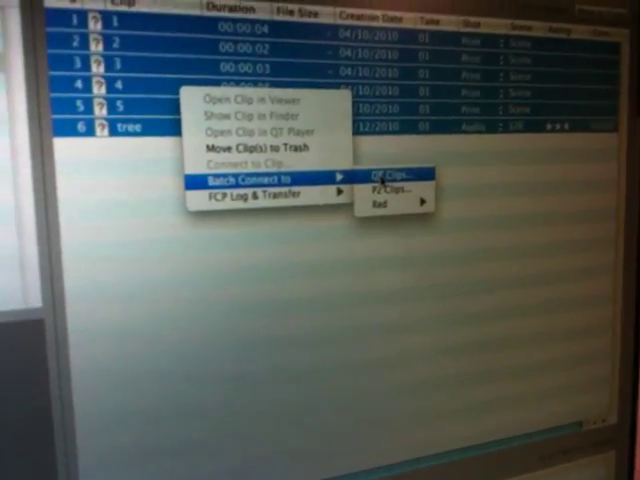
left_click(384, 188)
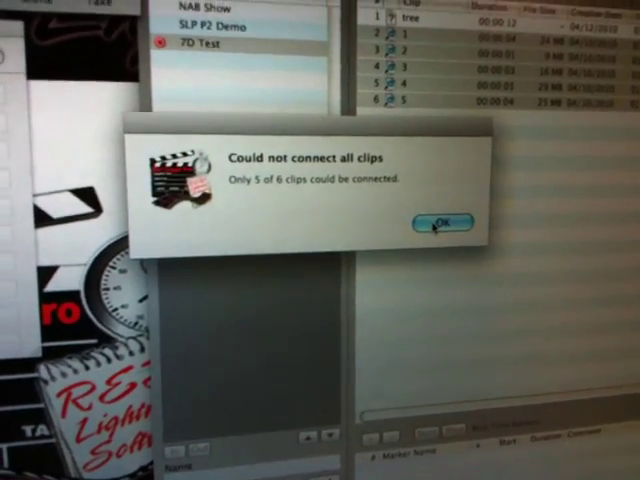
- Dismiss the 'Could not connect all clips' alert to return to the clip list
left_click(444, 220)
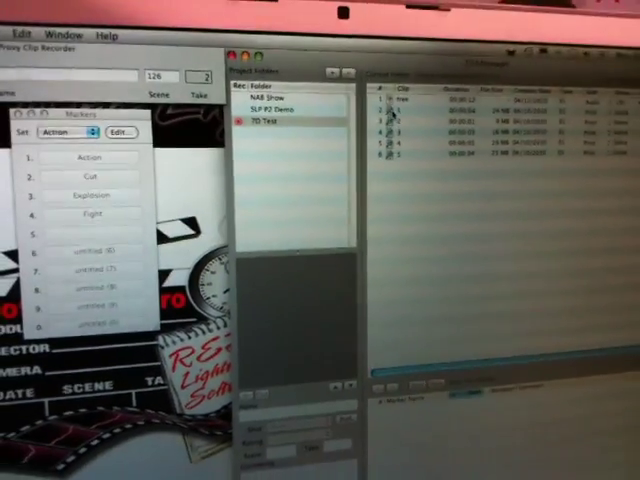